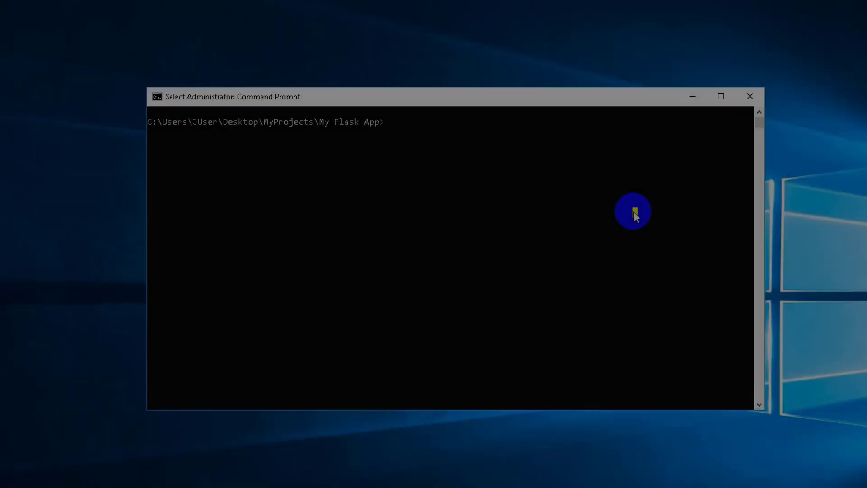
- Type 'pip install psycopy2' at the project folder prompt
{"action": "type", "text": "pip in"}
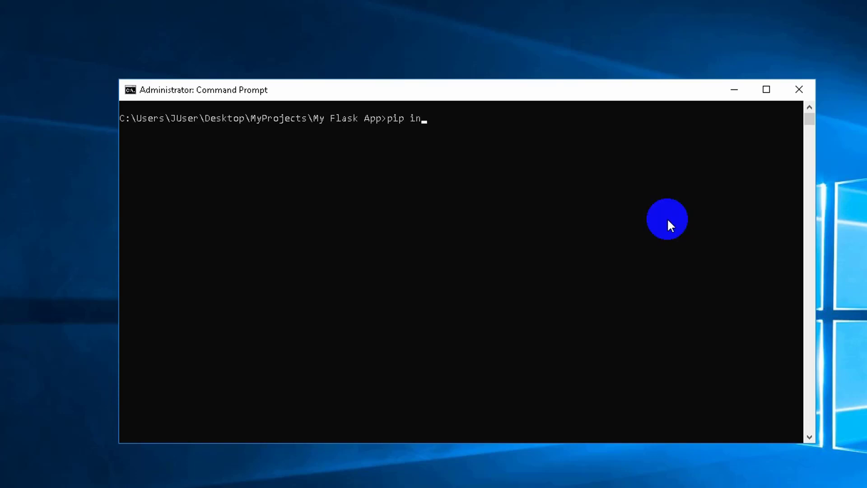
{"action": "type", "text": "stall"}
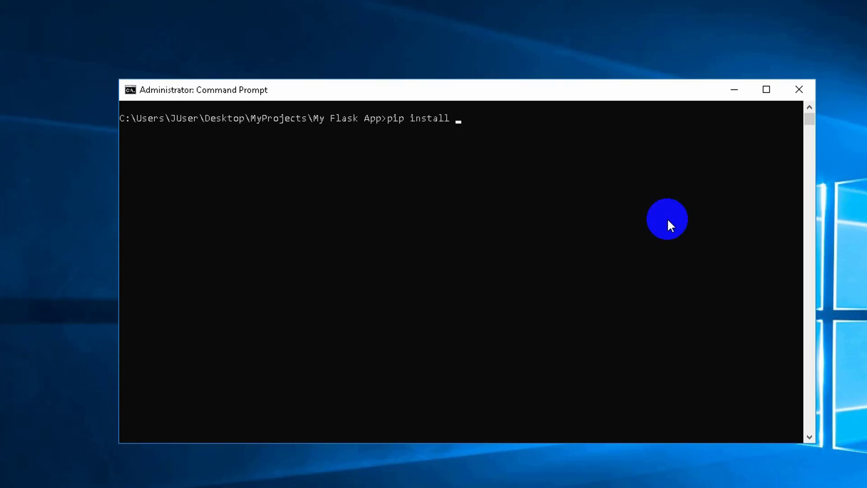
{"action": "type", "text": "psyc"}
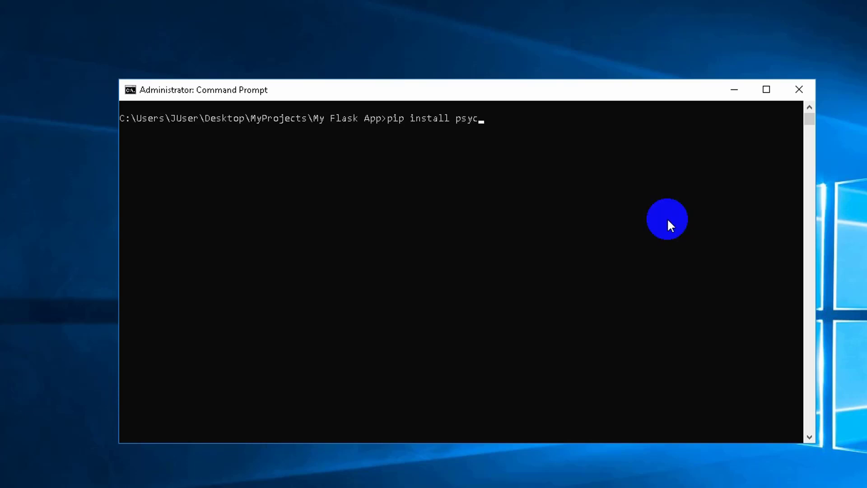
{"action": "type", "text": "op"}
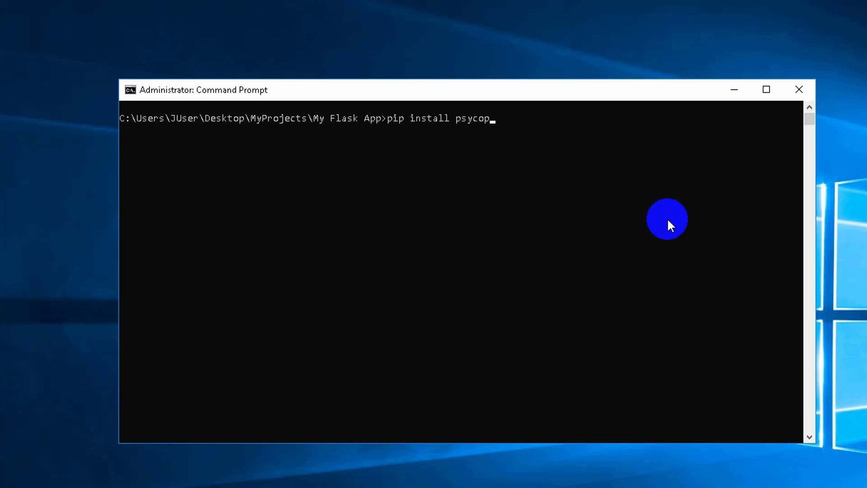
{"action": "type", "text": "y2"}
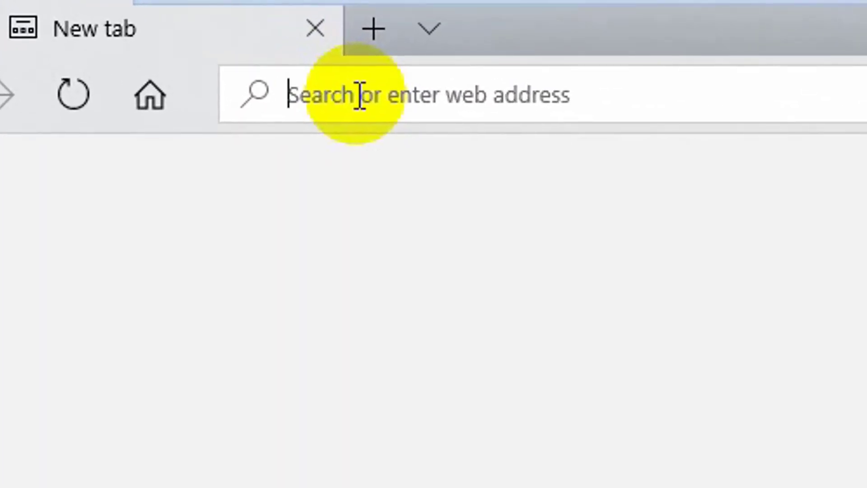
- Search Bing for 'python extension packages for windows' in a new Edge tab
{"action": "type", "text": "p"}
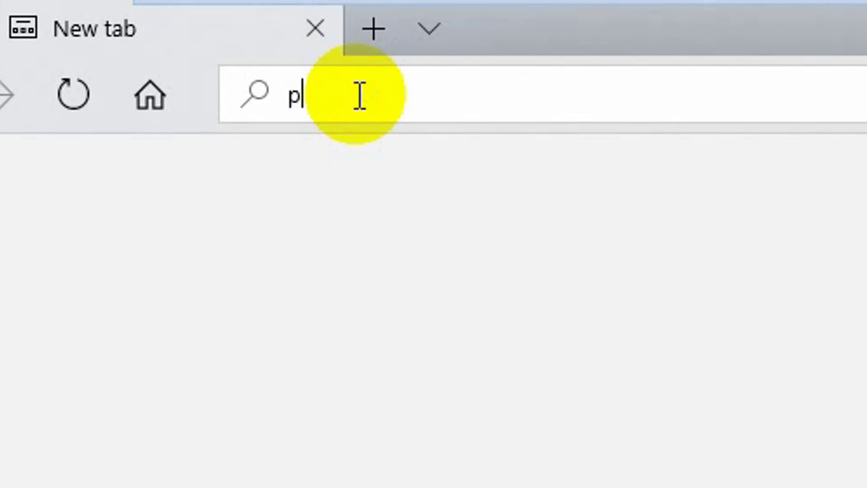
{"action": "type", "text": "ython extension pa"}
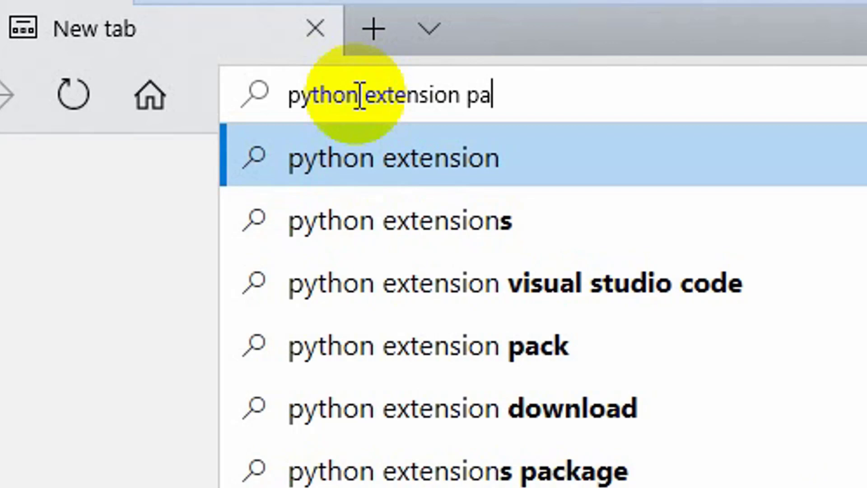
{"action": "type", "text": "ckage"}
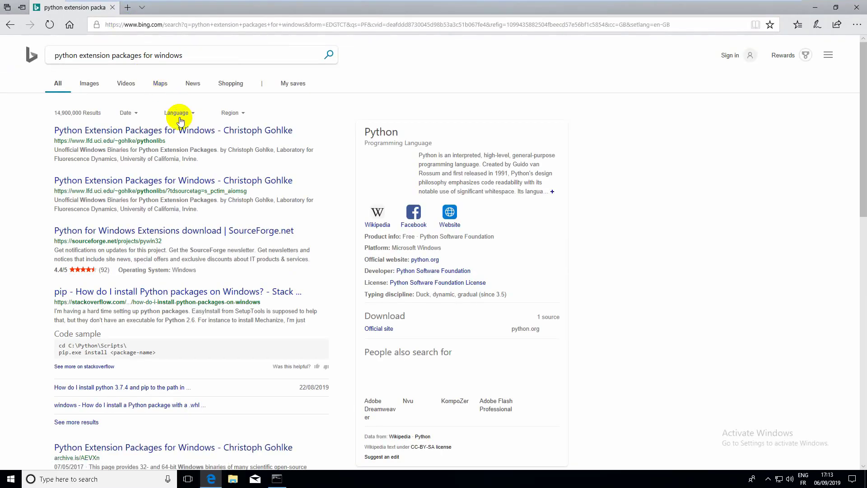
{"action": "mouse_move", "coordinate": [172, 131]}
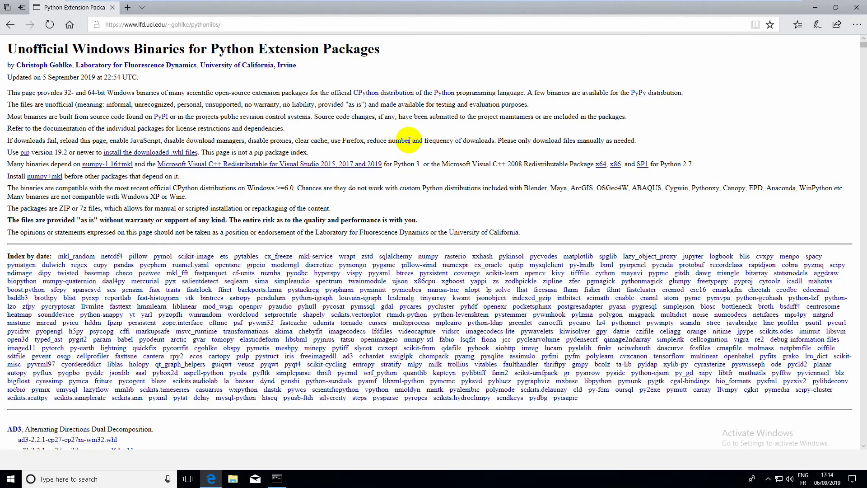
- Find 'psyc' on Gohlke's pythonlibs page and jump to the psycopg section
{"action": "key", "text": "ctrl+f"}
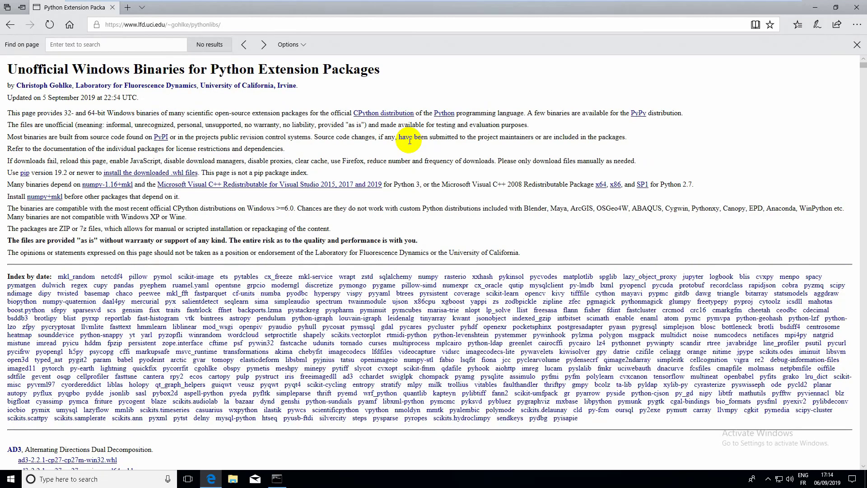
{"action": "type", "text": "psyco"}
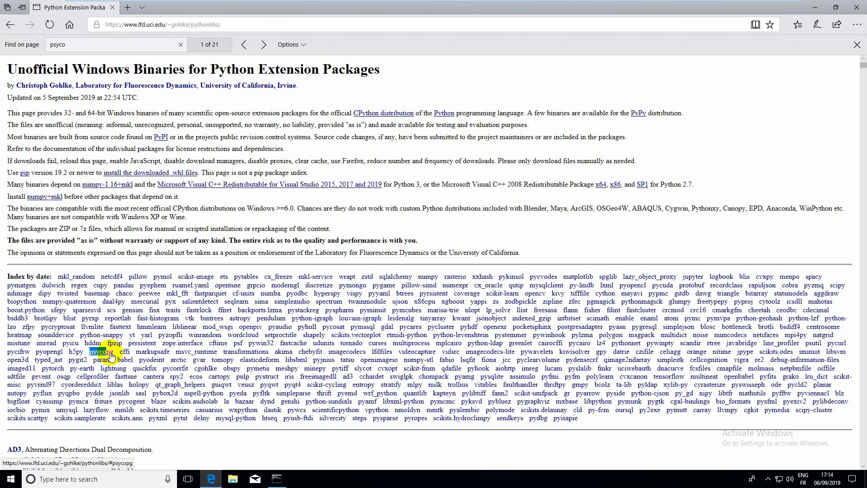
{"action": "left_click", "coordinate": [104, 353]}
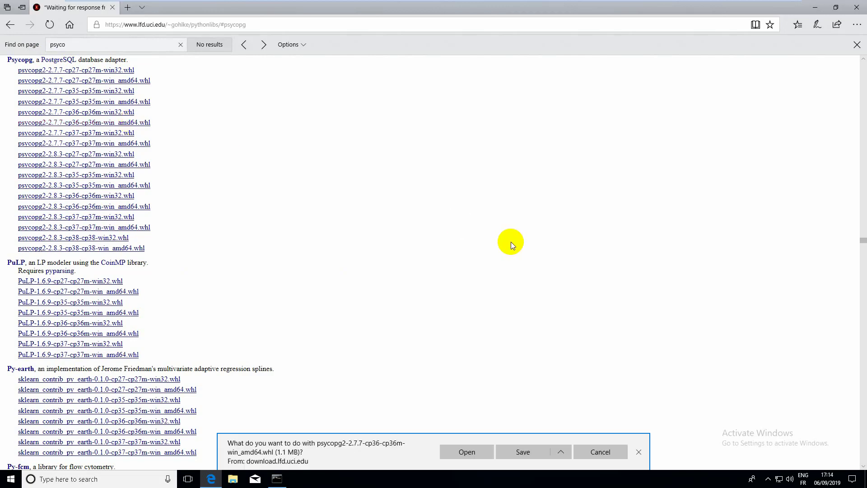
{"action": "mouse_move", "coordinate": [494, 457]}
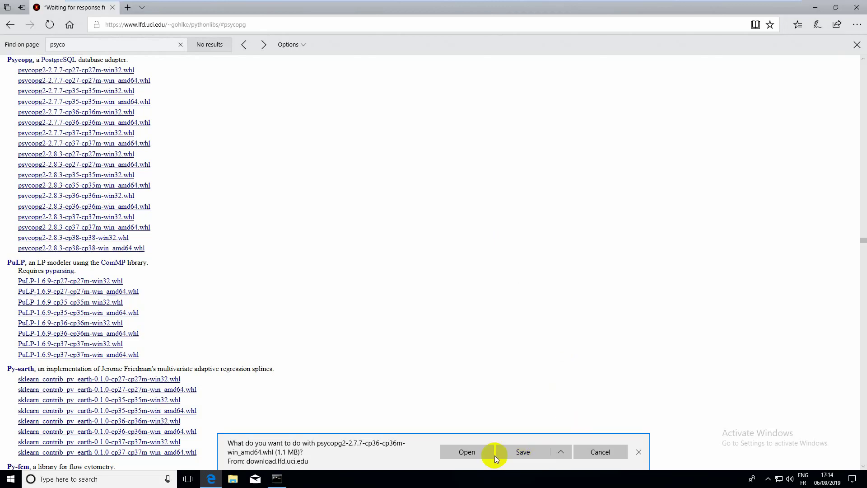
- Save psycopg2-2.7.7-cp36-cp36m-win_amd64.whl and show it in the Downloads folder
{"action": "left_click", "coordinate": [522, 452]}
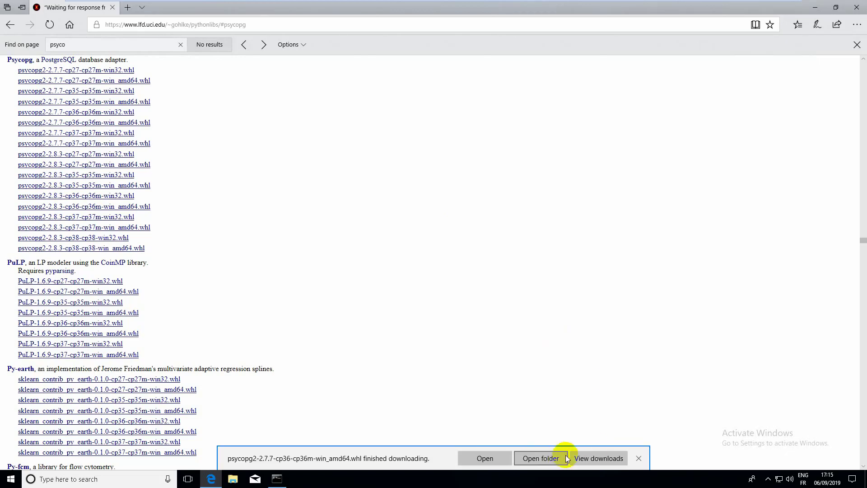
{"action": "left_click", "coordinate": [539, 458]}
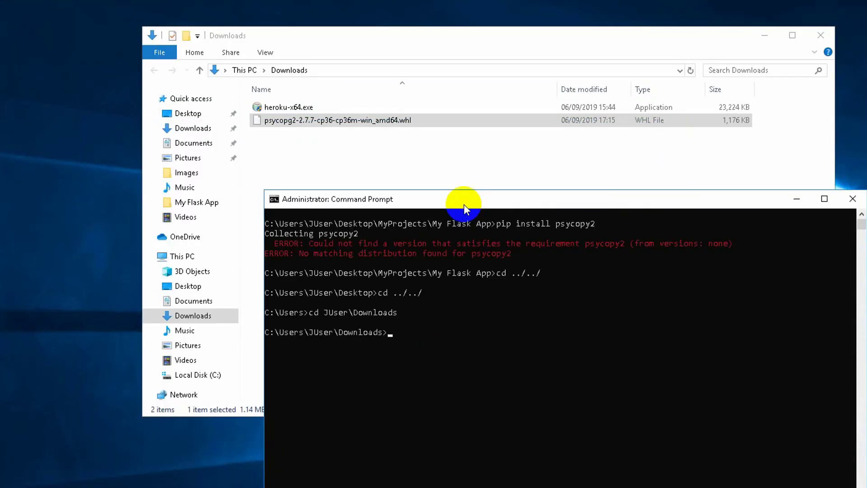
- Pip install the psycopg2 2.7.7 wheel from Downloads and highlight the success message
{"action": "type", "text": "pi"}
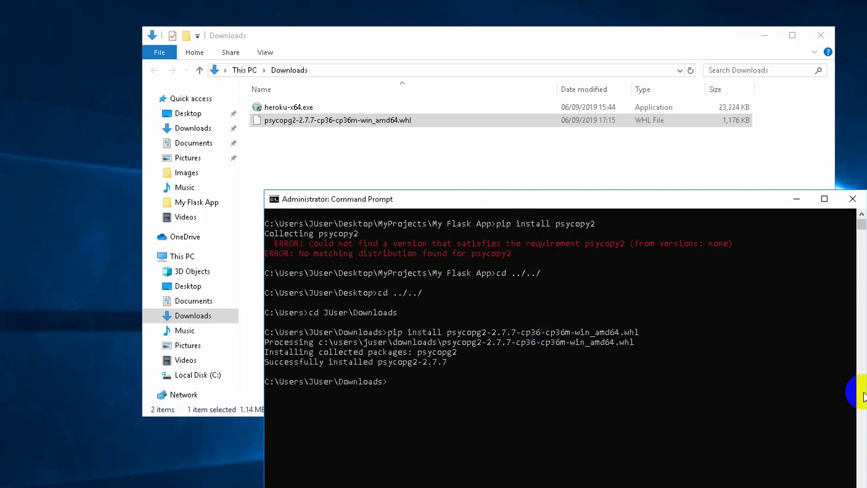
{"action": "double_click", "coordinate": [411, 362]}
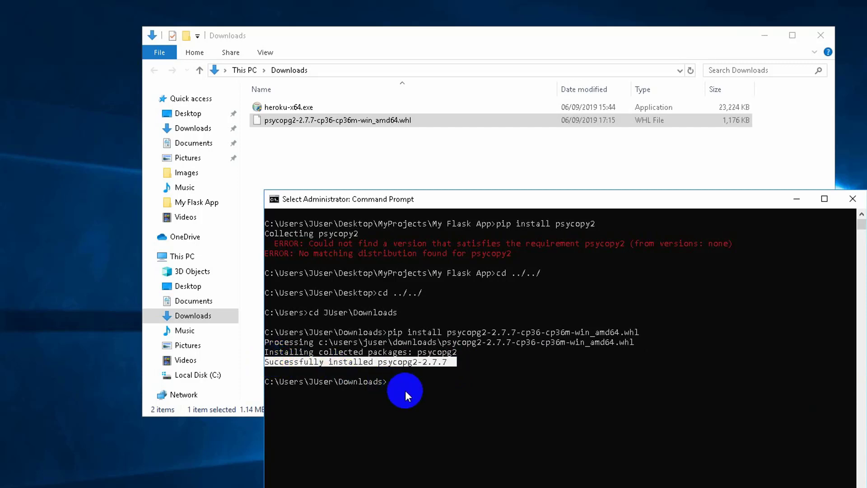
{"action": "type", "text": "python"}
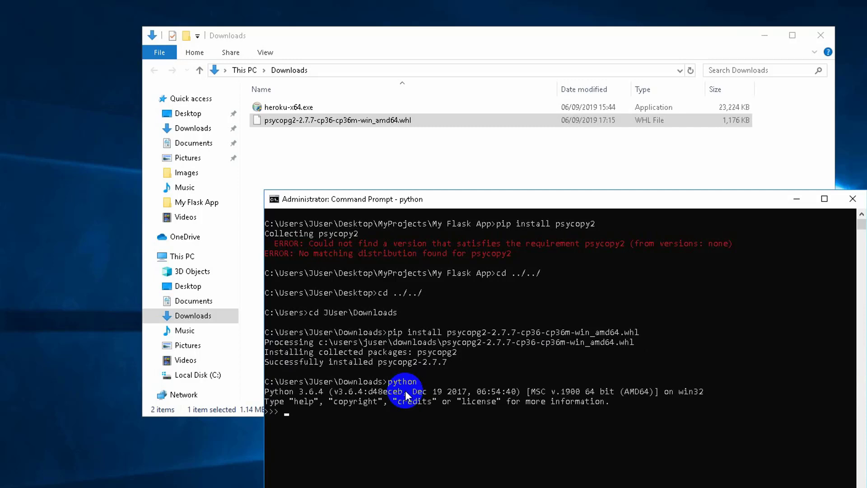
- Run 'import psycopg' in Python 3.6.4, get ModuleNotFoundError, and retype the import
{"action": "type", "text": "import ps"}
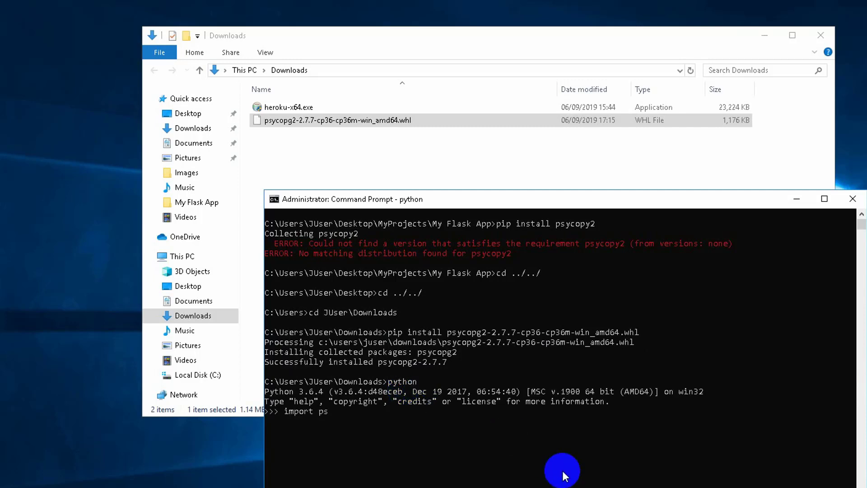
{"action": "type", "text": "ycopg"}
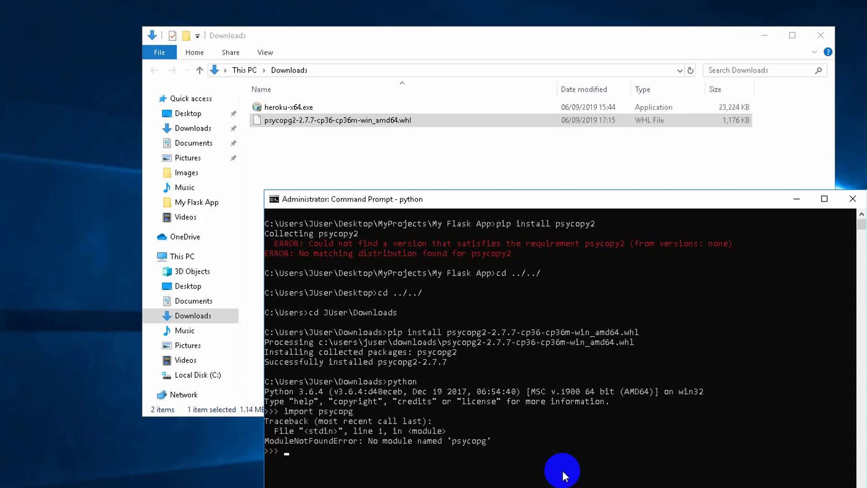
{"action": "type", "text": "import psycopg"}
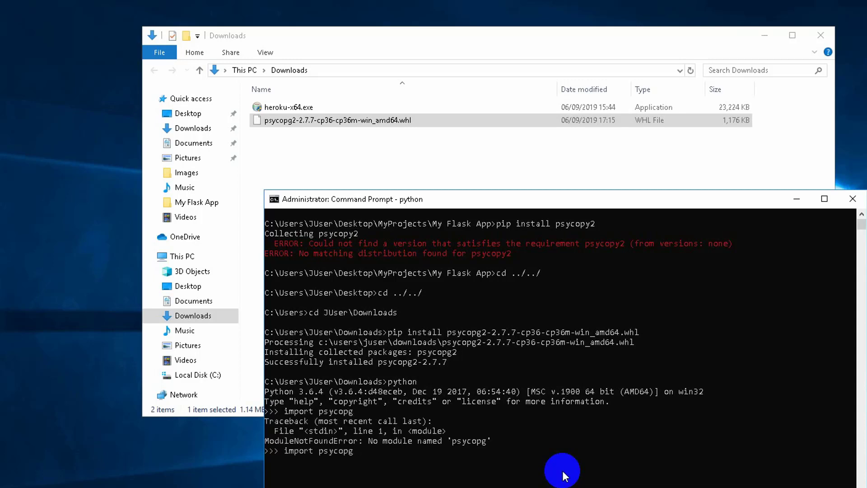